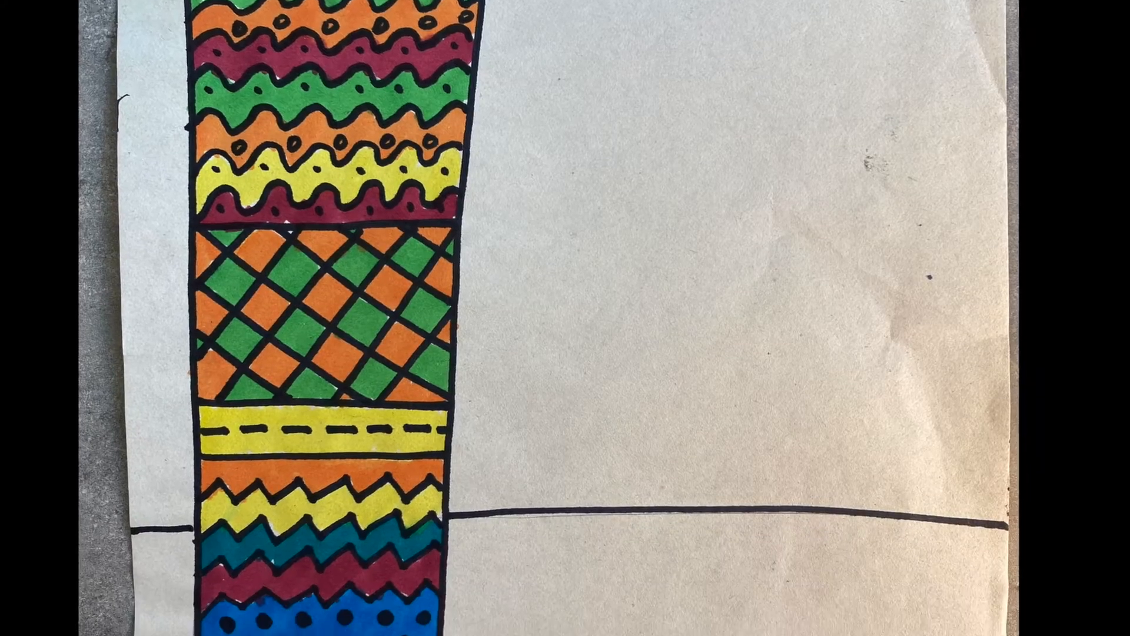
scroll("down", 3)
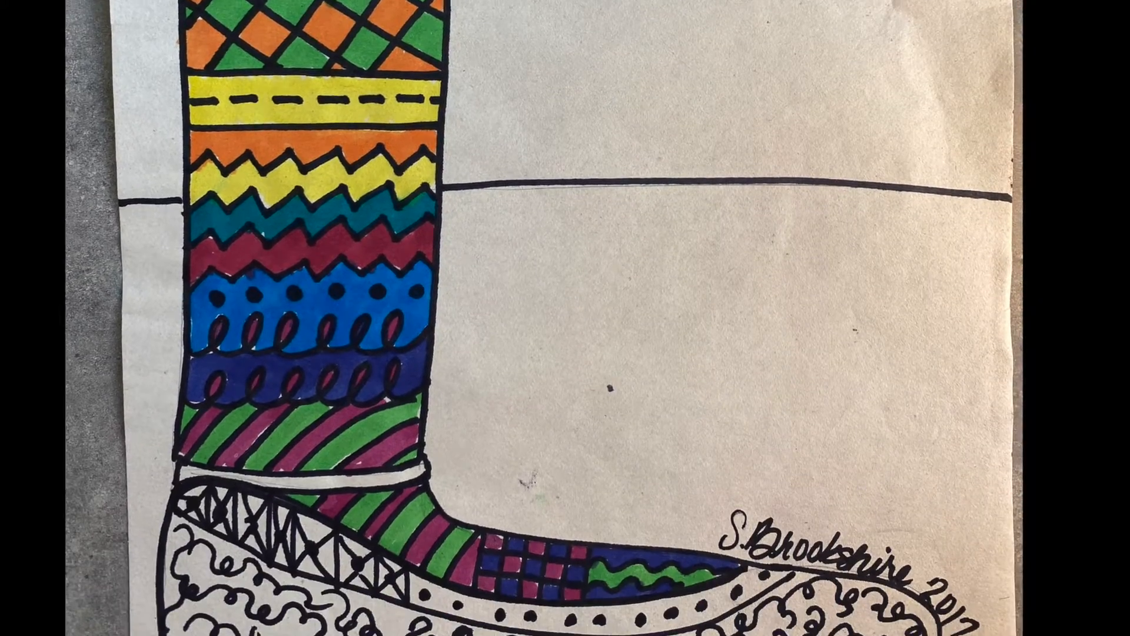